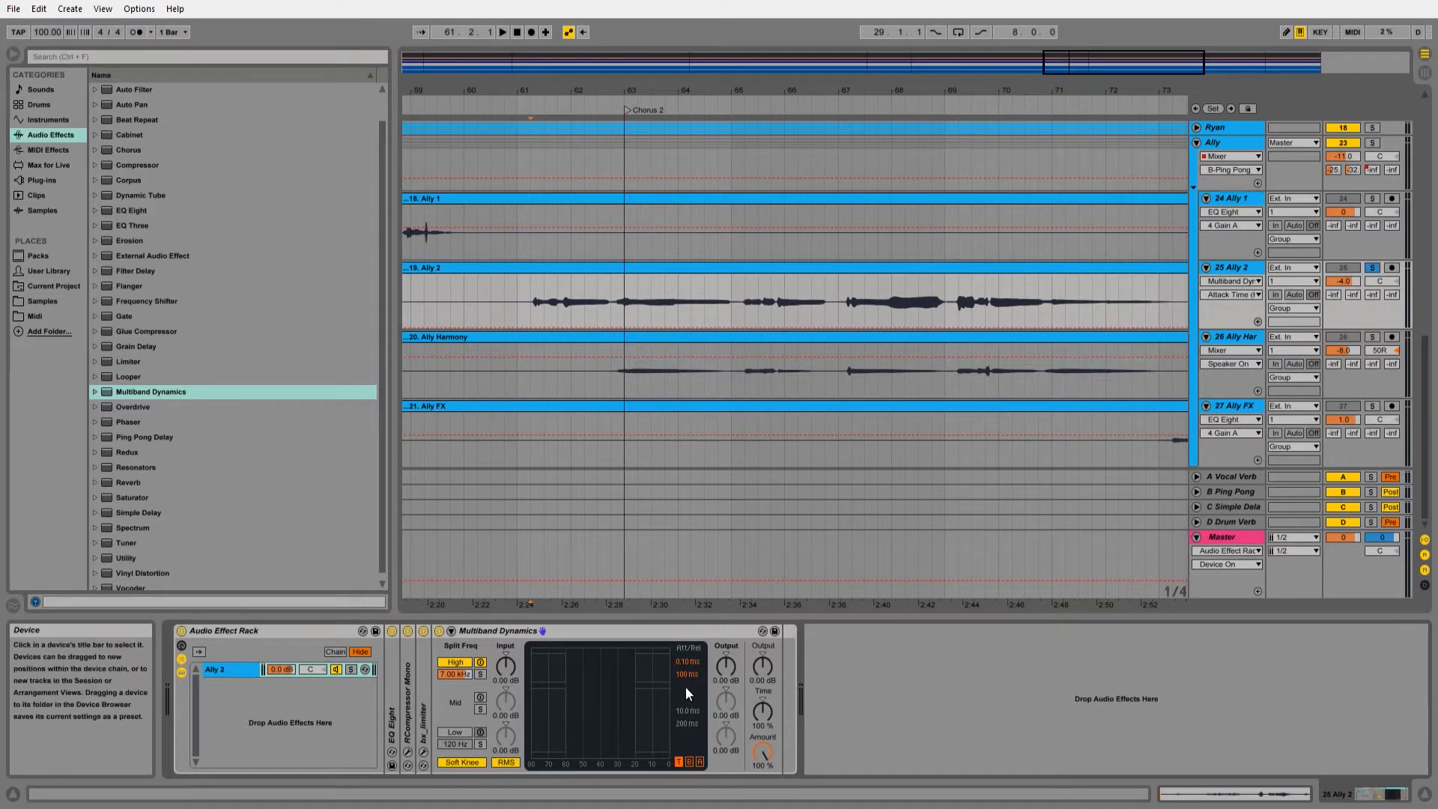
pyautogui.moveTo(701, 747)
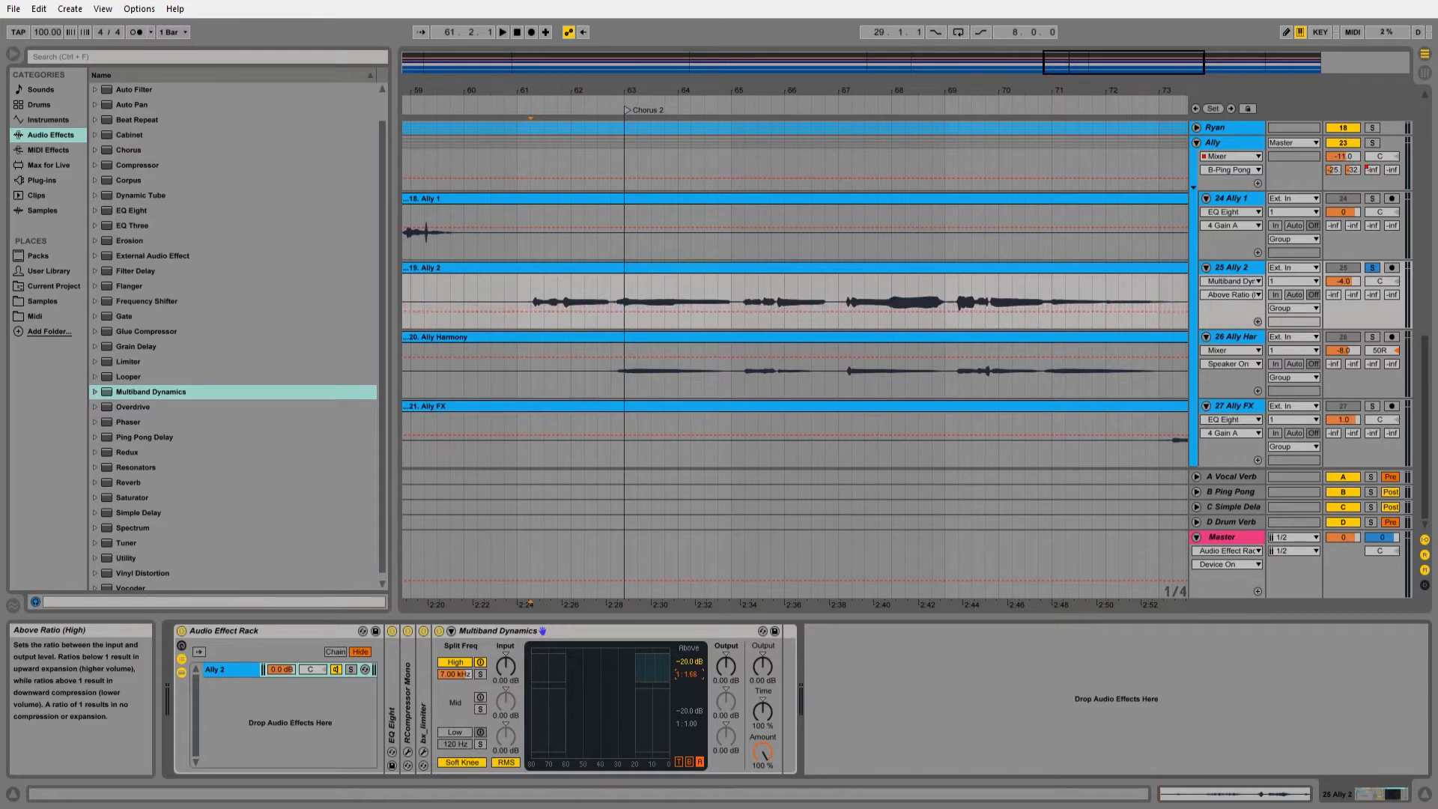
# Raise the High band Above Threshold toward −20 dB on Ally 2's Multiband Dynamics.
pyautogui.moveTo(687, 673); pyautogui.dragTo(687, 652)
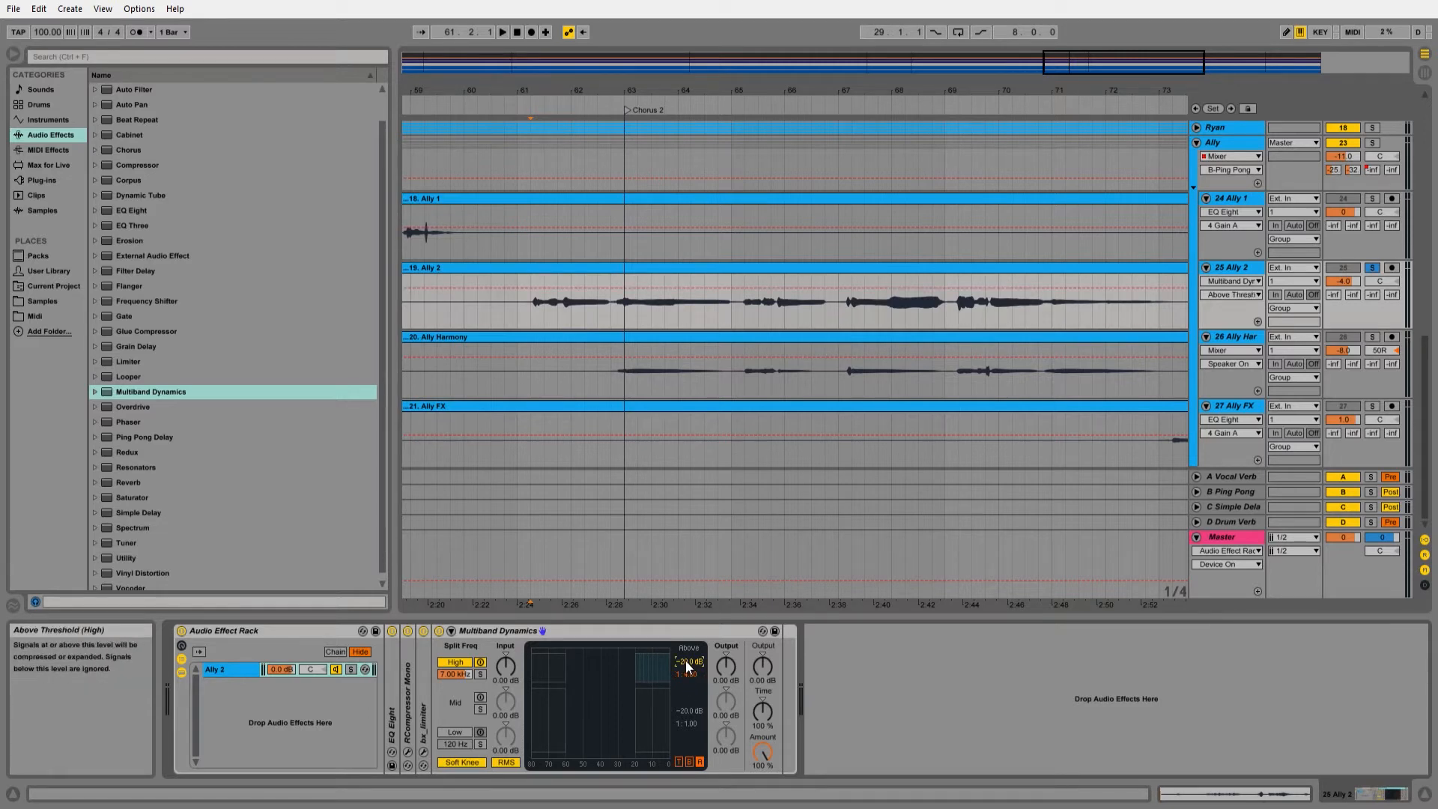
# Set the High band to compress above −25 dB at a 1:4 ratio.
pyautogui.click(505, 33)
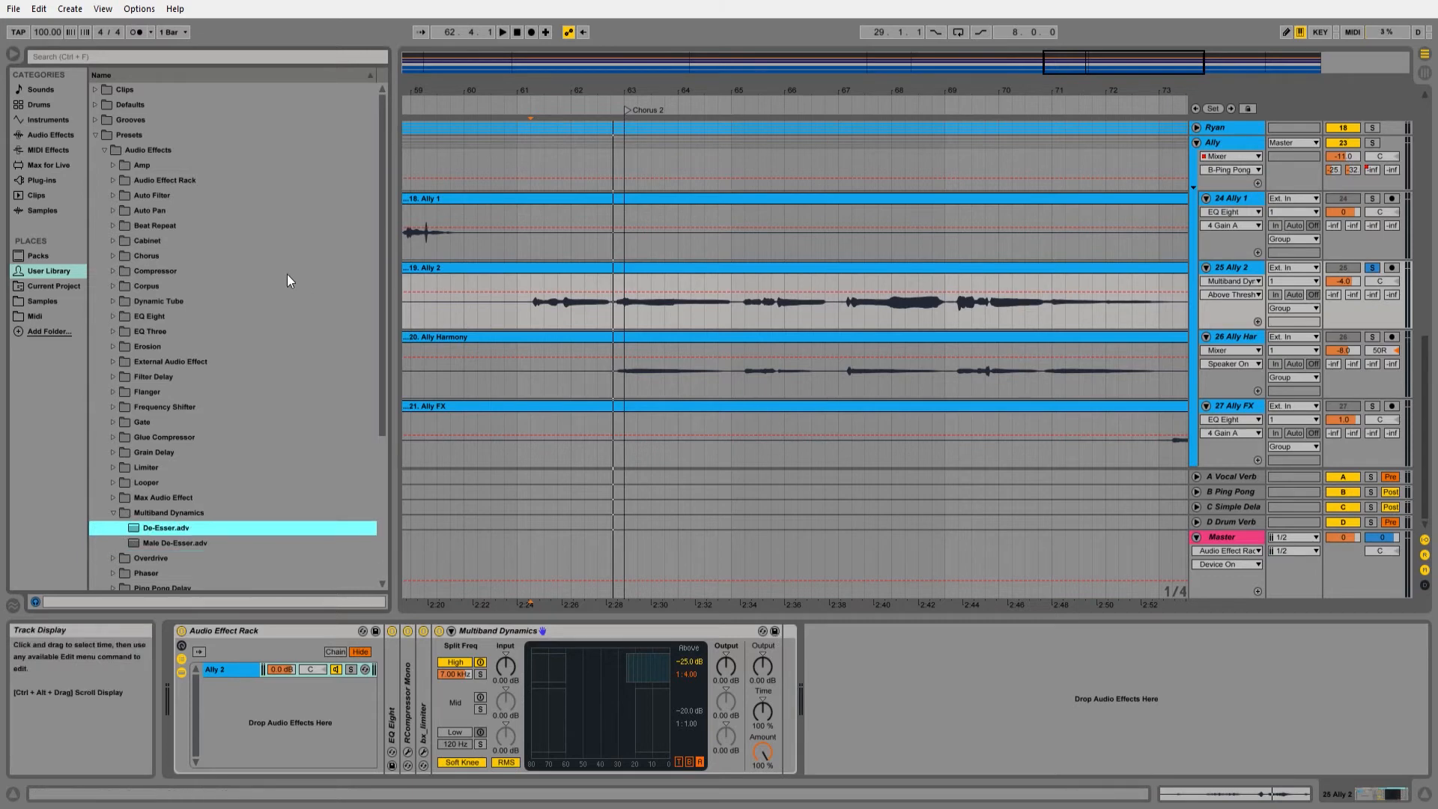
# Switch to the Ally Harmony track's effect rack after saving the De-Esser preset.
pyautogui.click(49, 135)
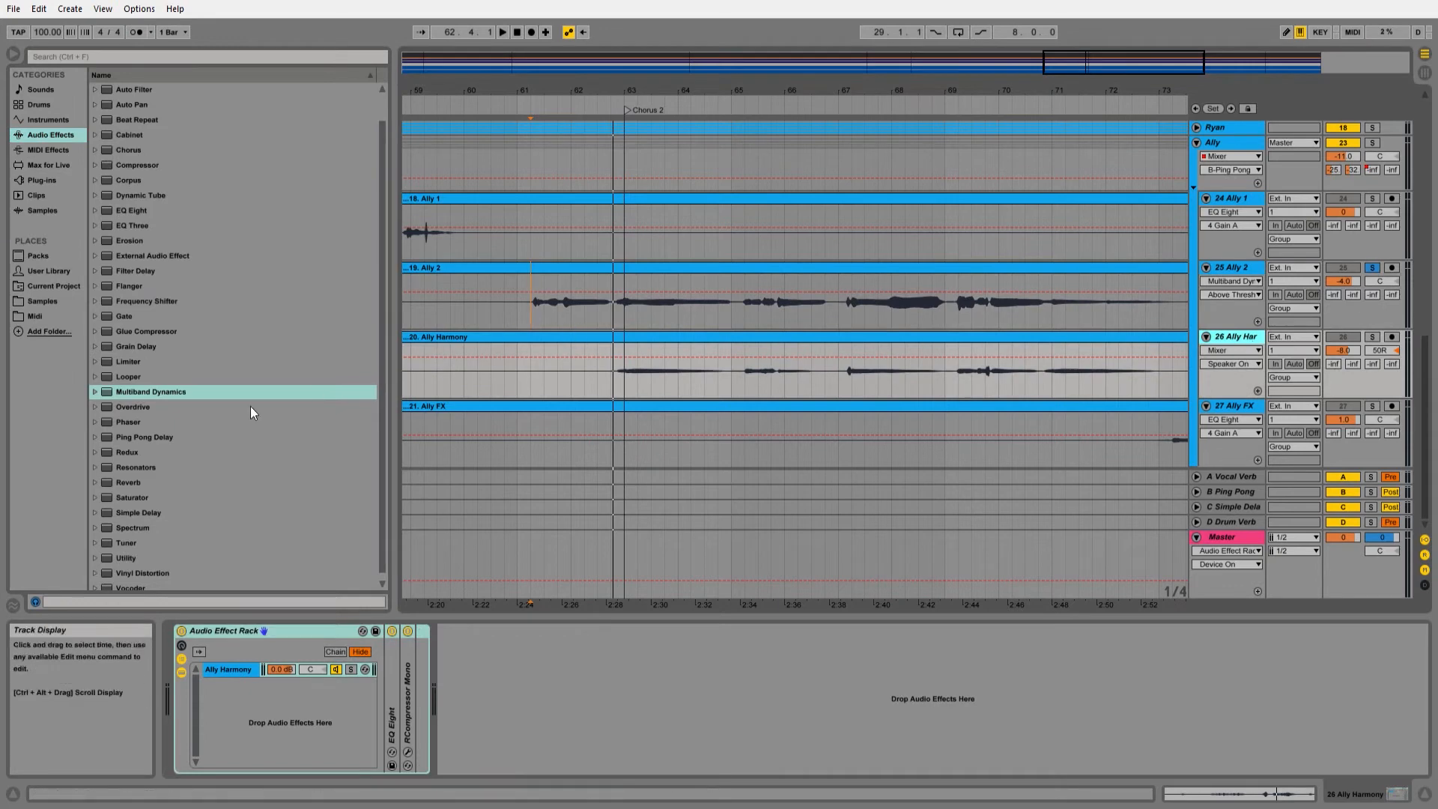
# Expand the Multiband Dynamics presets in the browser and select De-Esser.adv.
pyautogui.click(96, 391)
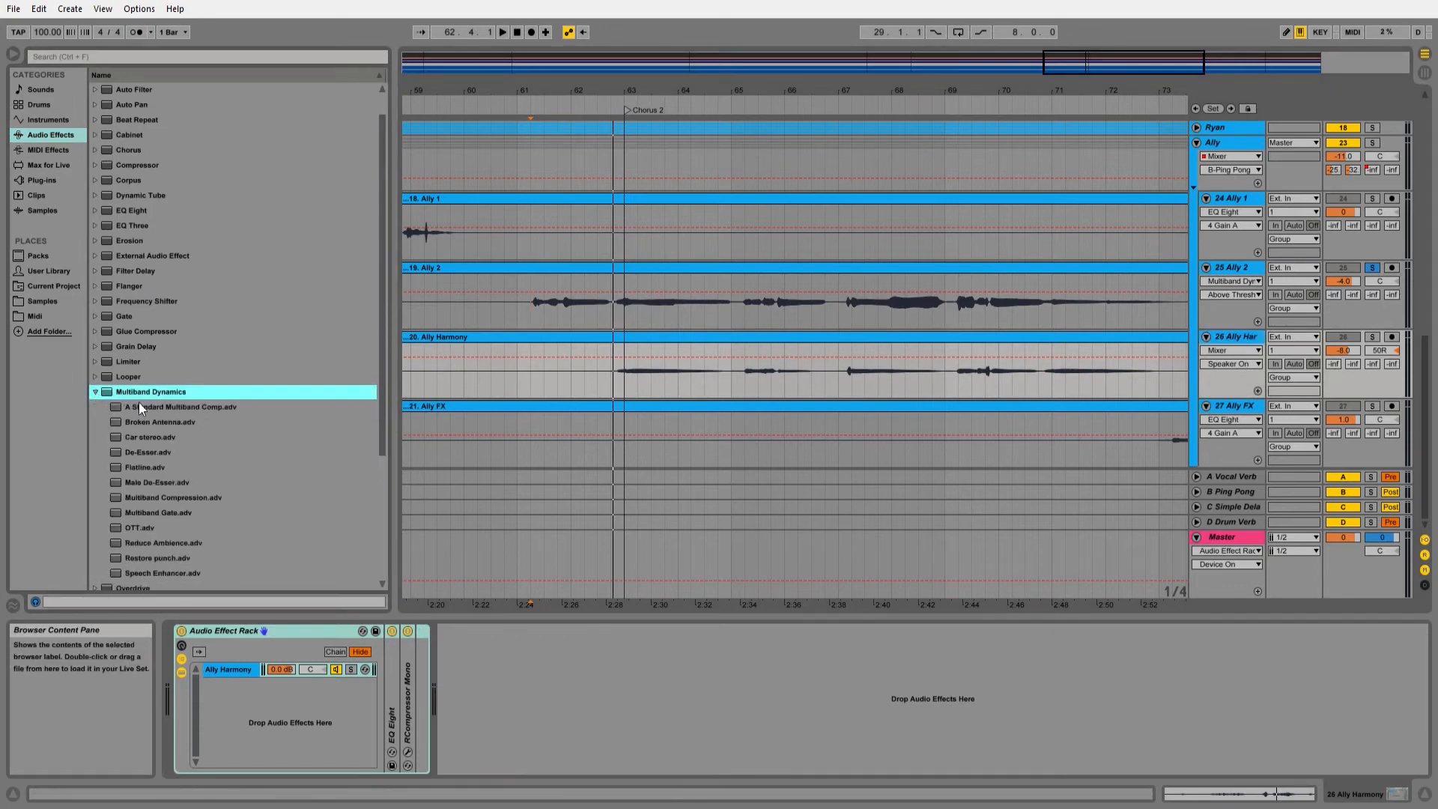
pyautogui.click(147, 452)
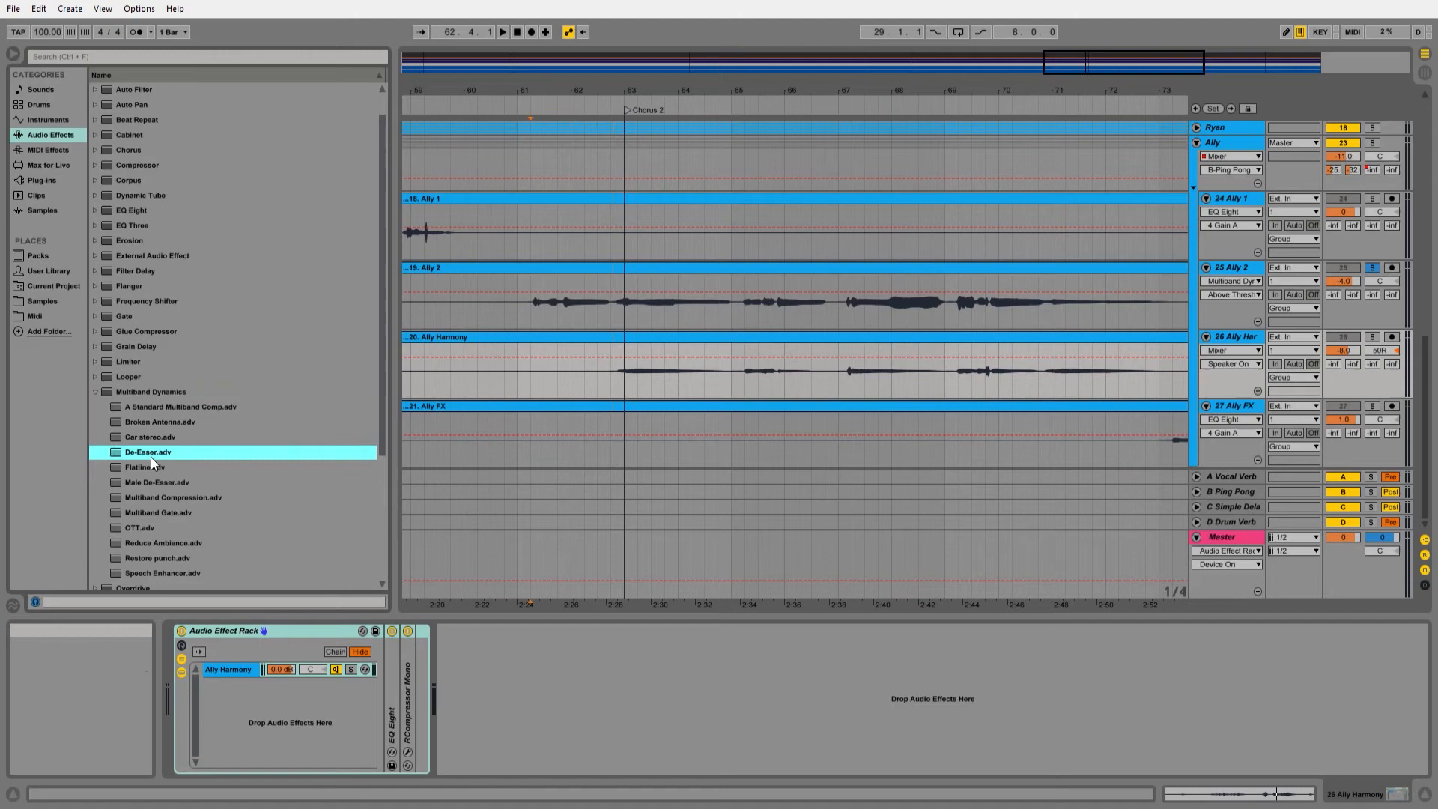